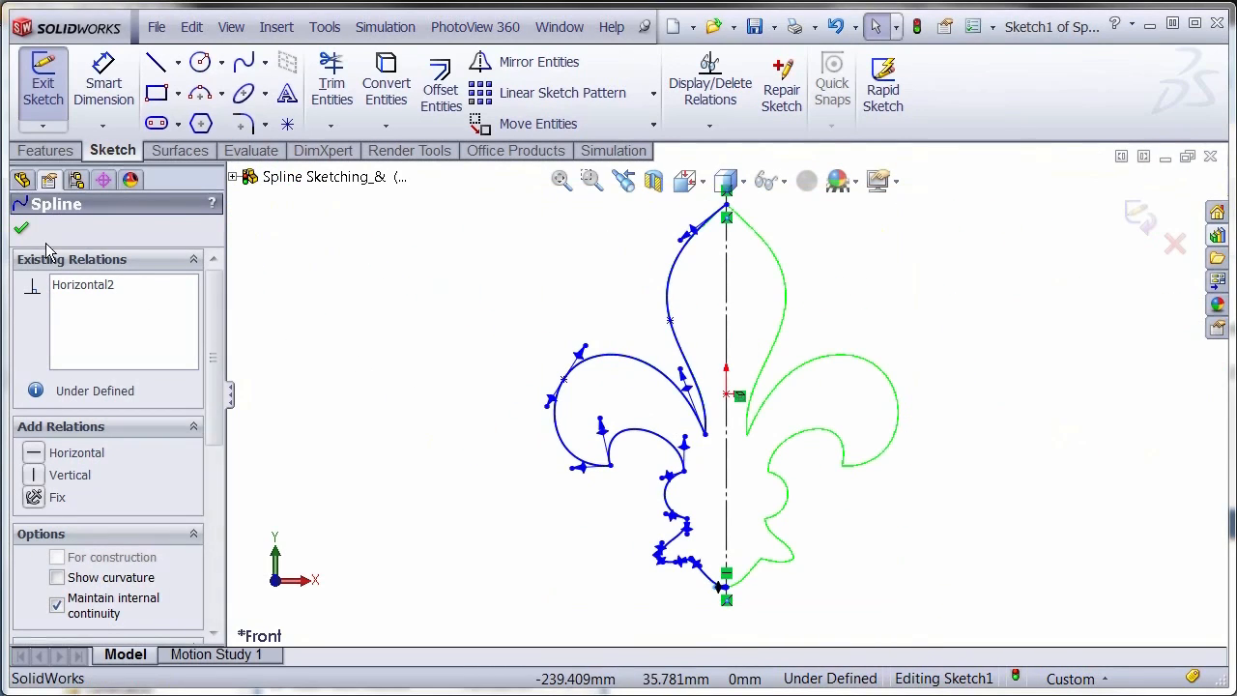
# Finish the half fleur-de-lis spline and exit Sketch1
pyautogui.click(22, 228)
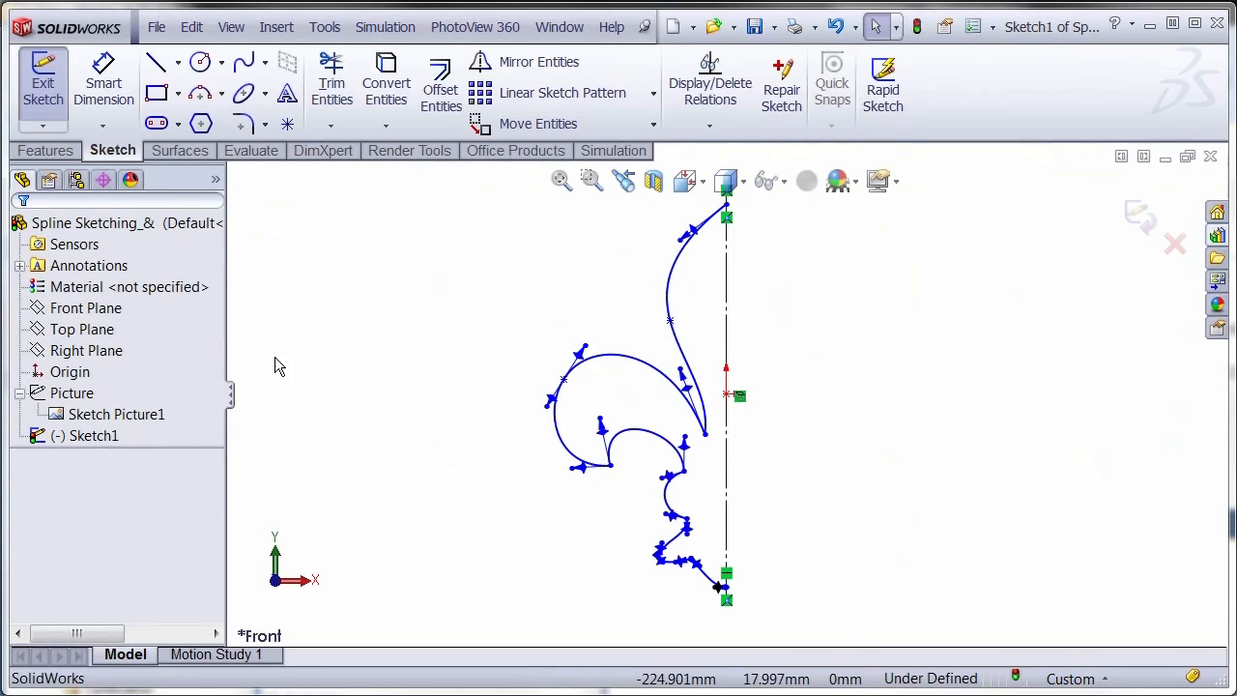
pyautogui.moveTo(1132, 243)
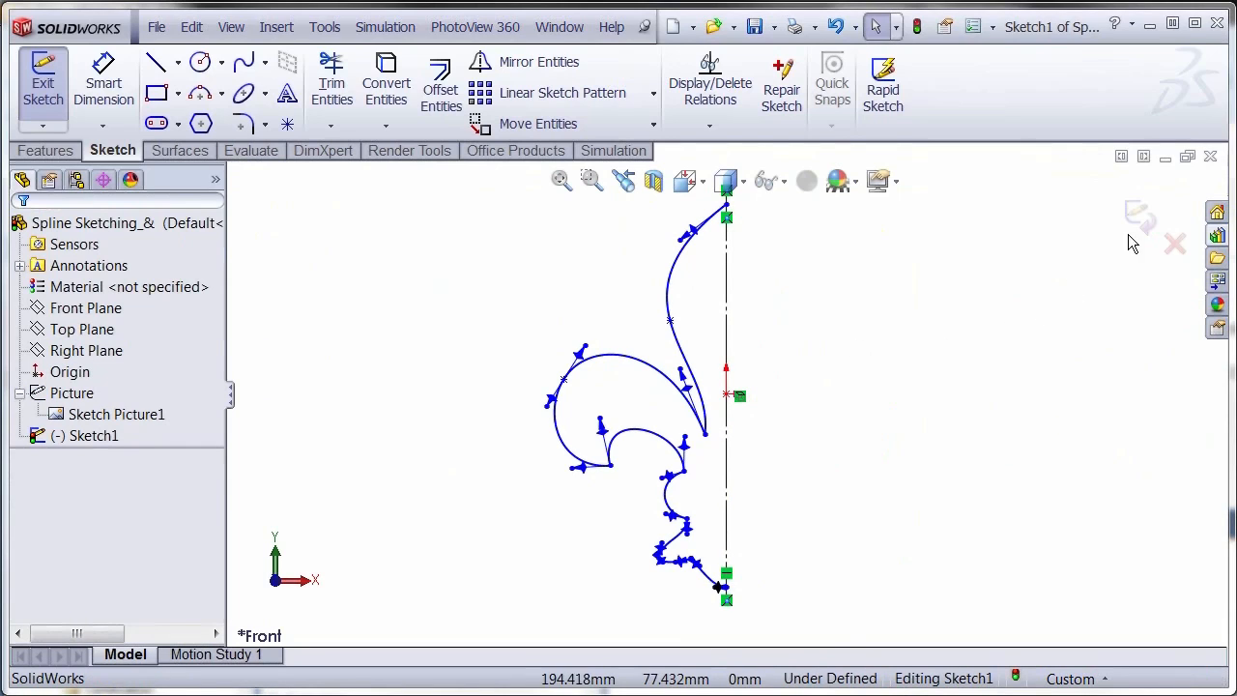
pyautogui.click(42, 87)
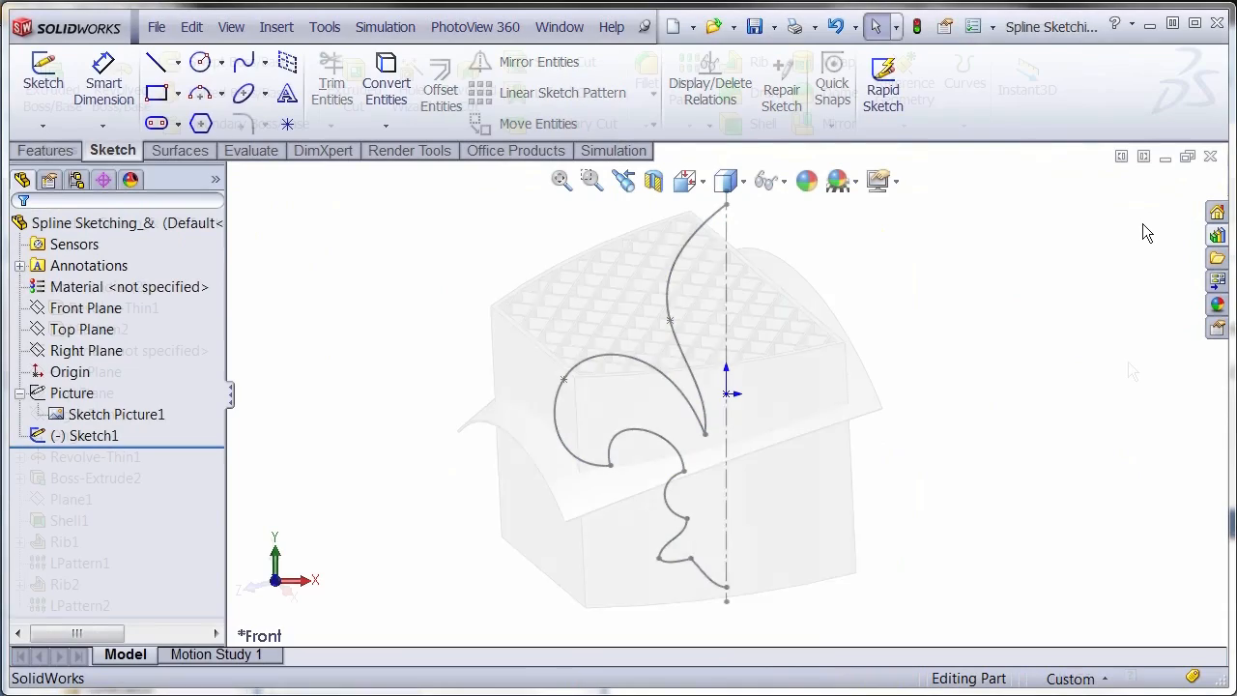
# Combine the curved thin shell and grid pattern bodies using the Common operation
pyautogui.click(45, 150)
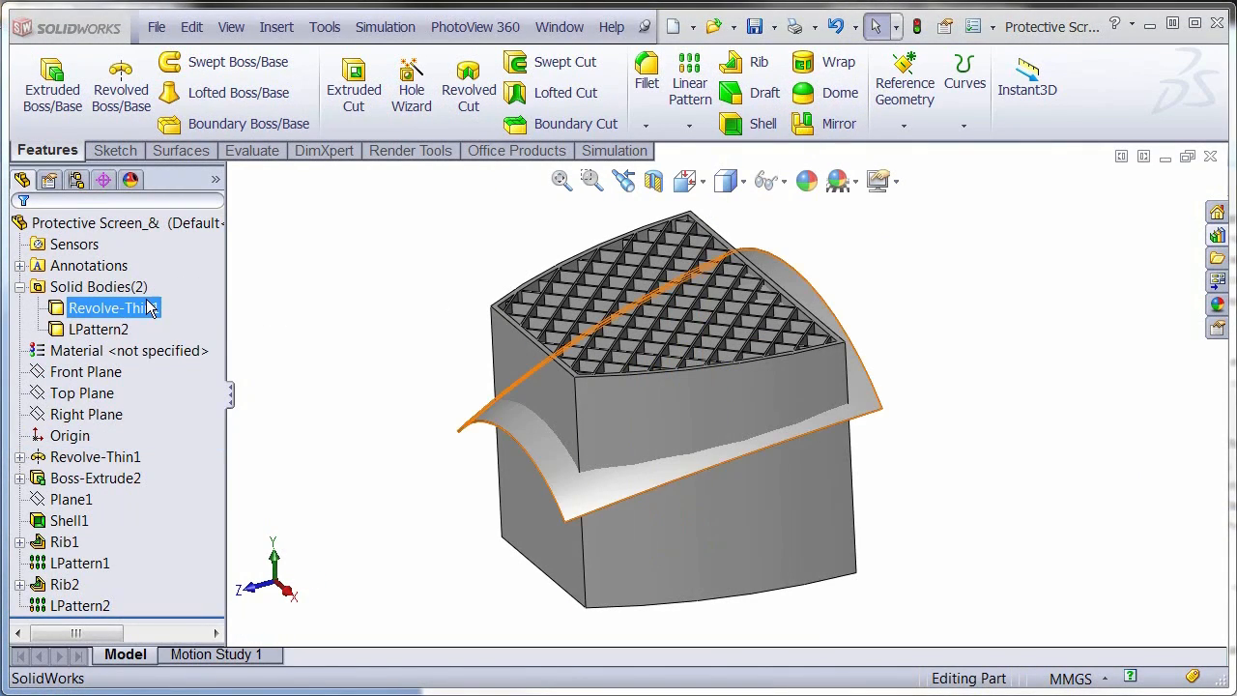
pyautogui.click(97, 328)
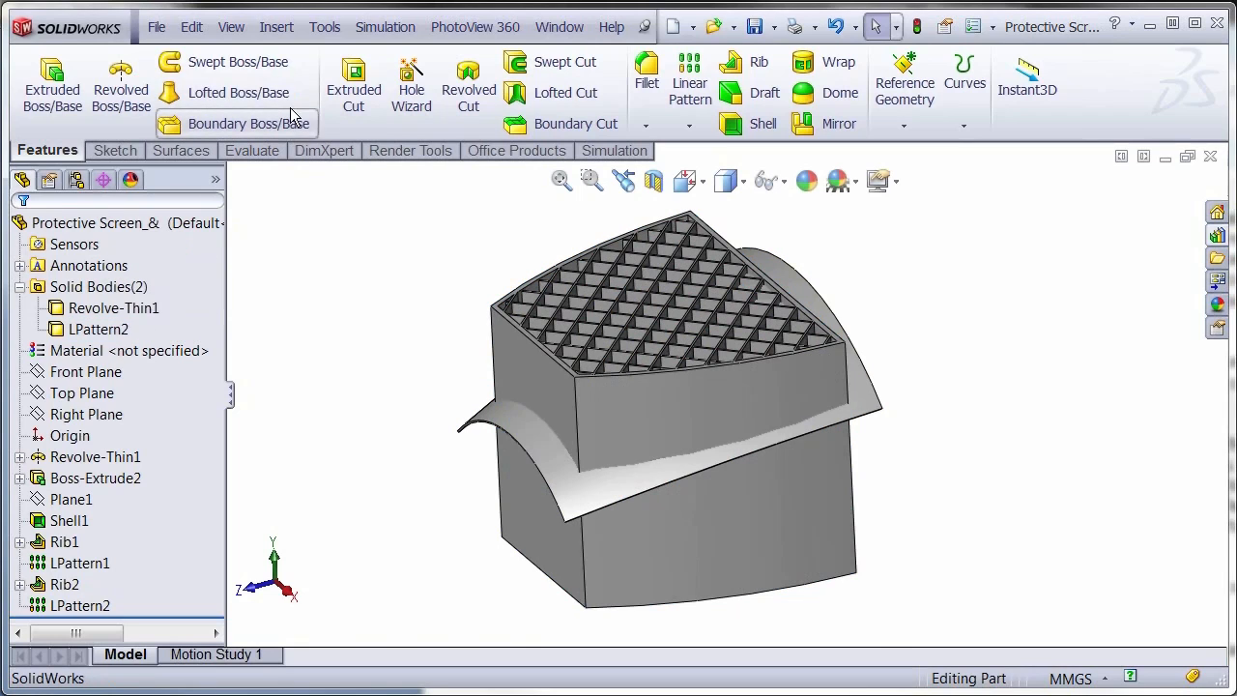
pyautogui.click(276, 26)
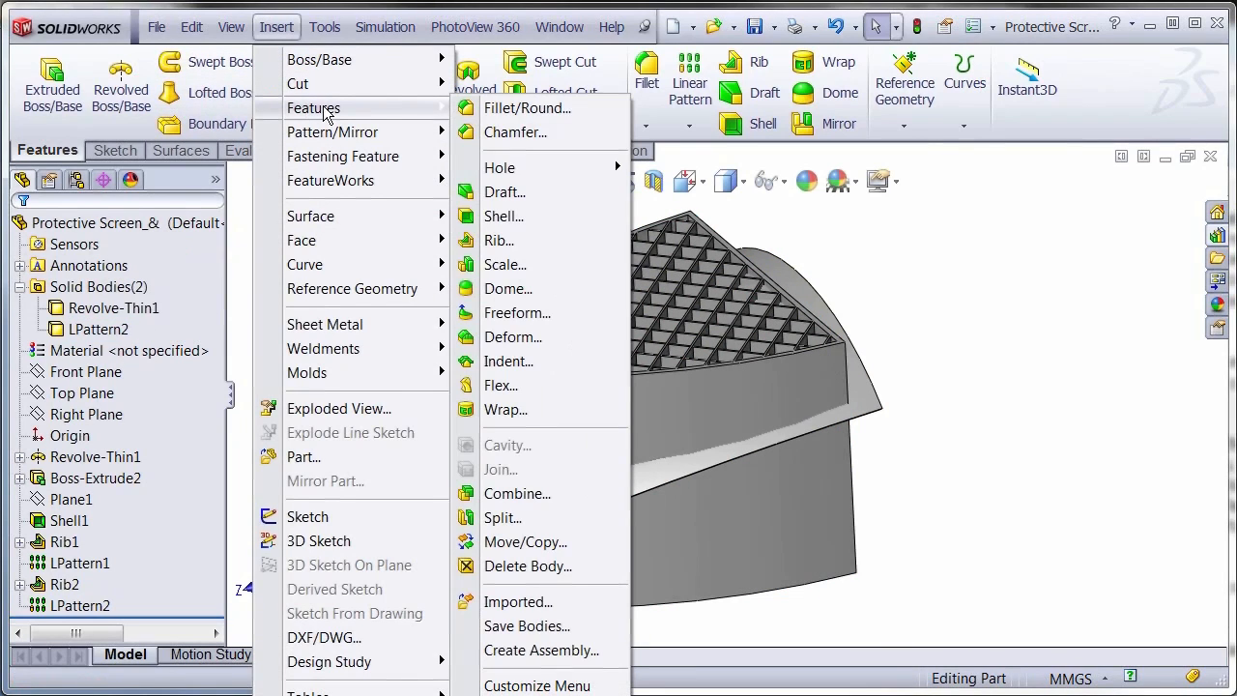
pyautogui.click(517, 493)
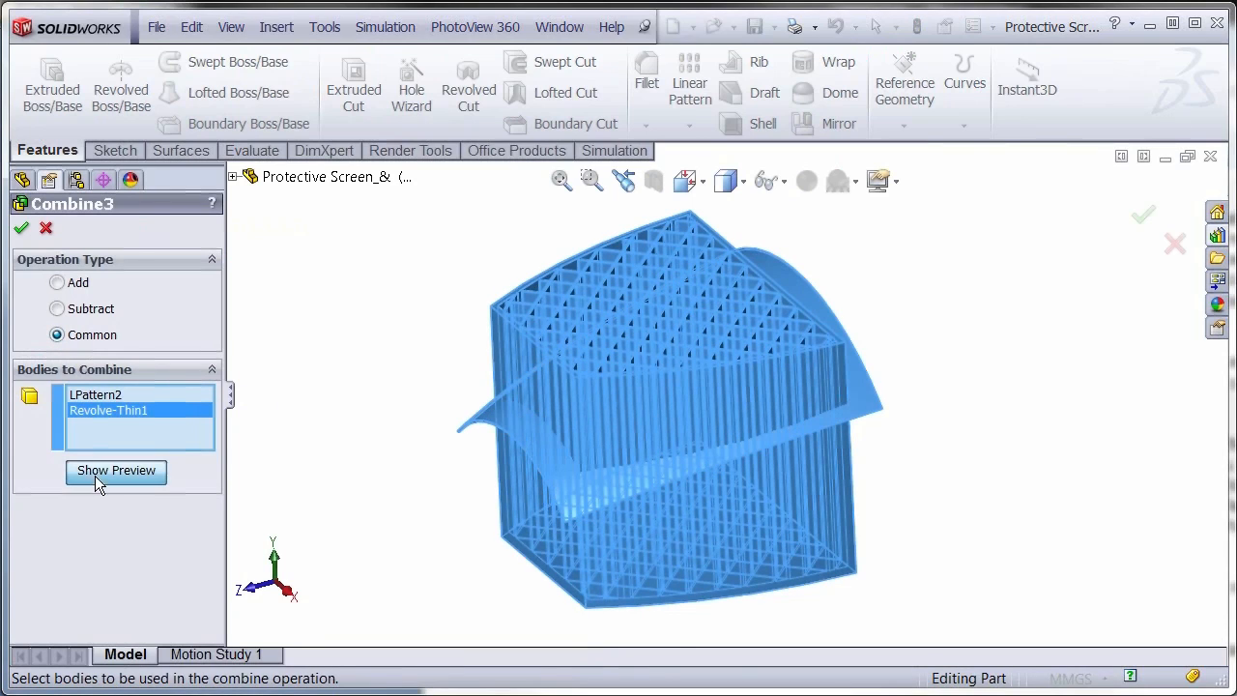
pyautogui.click(116, 471)
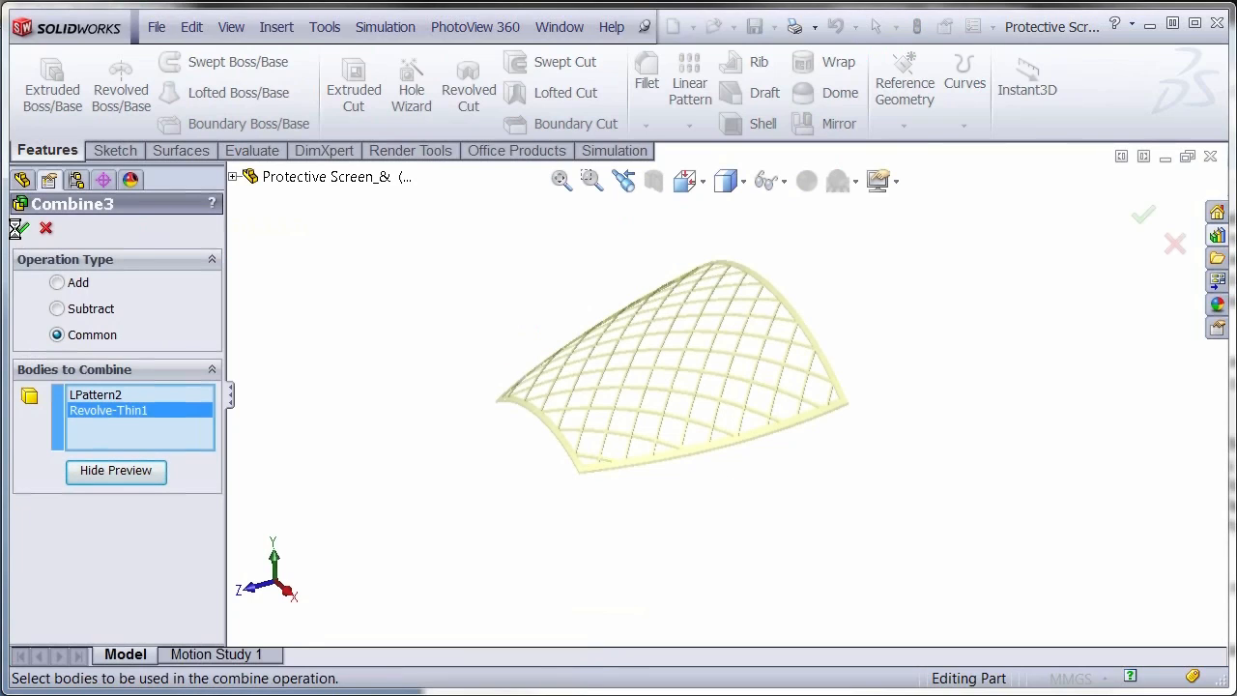
pyautogui.click(1143, 214)
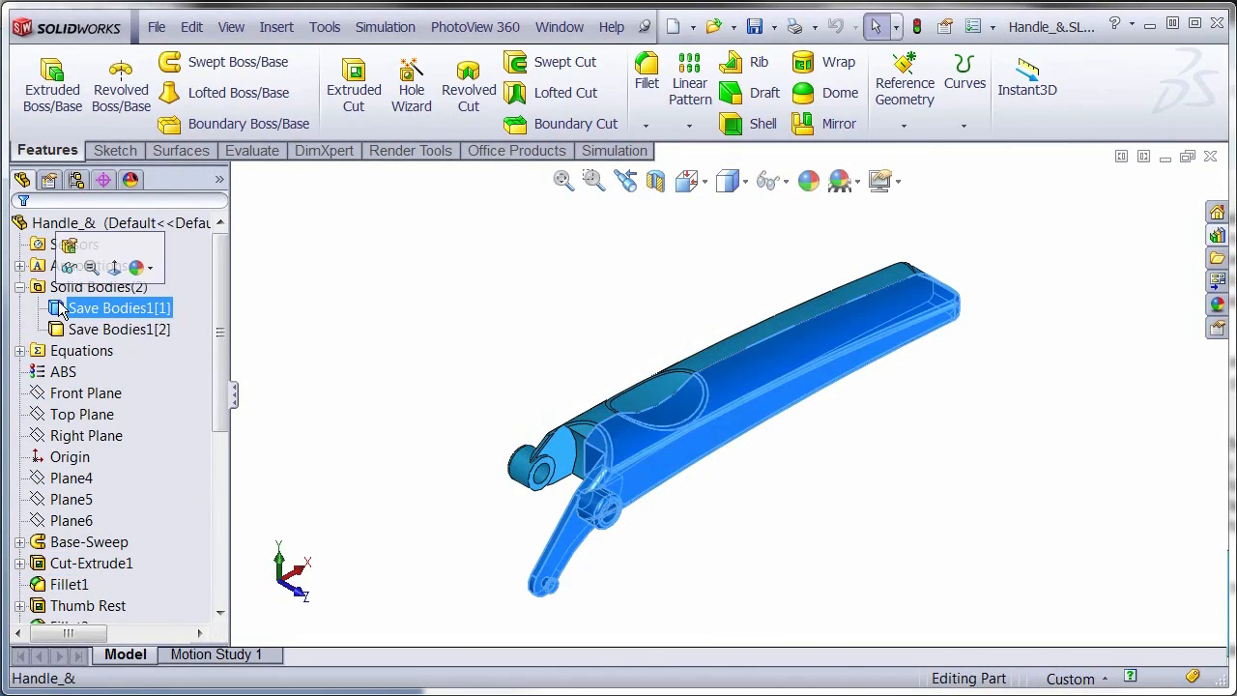
# Select Save Bodies1[1], then switch to the Handle - Left Side document
pyautogui.click(374, 341)
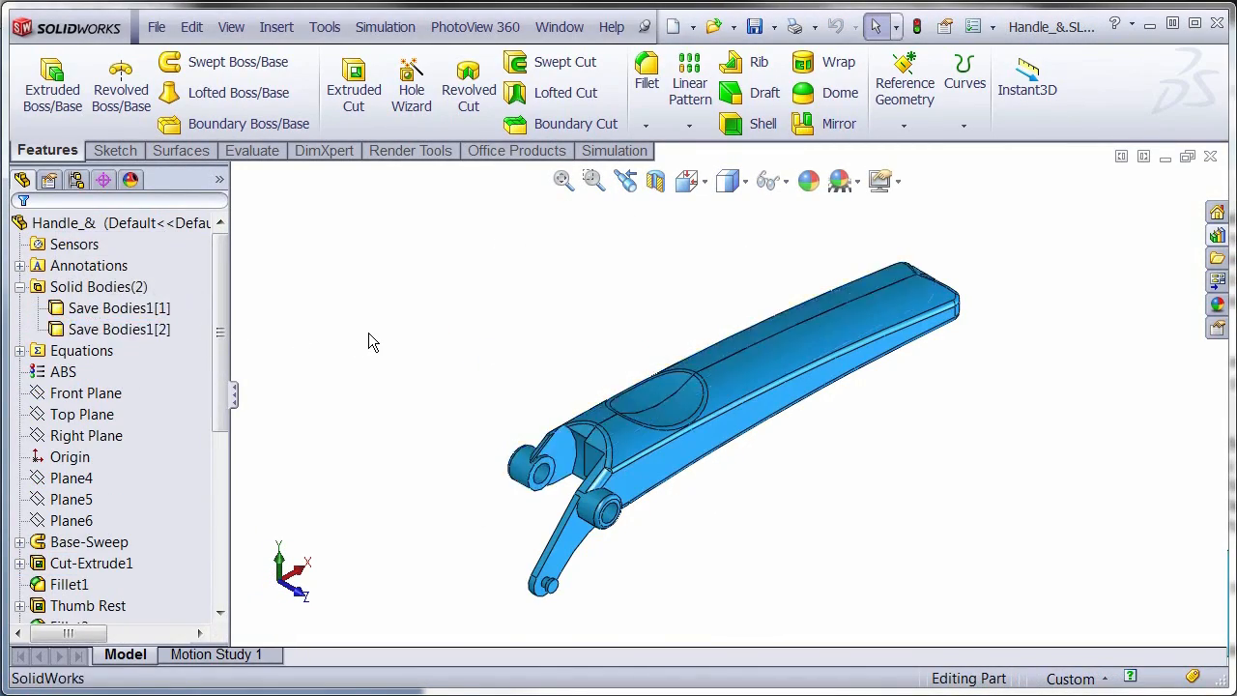
pyautogui.click(559, 26)
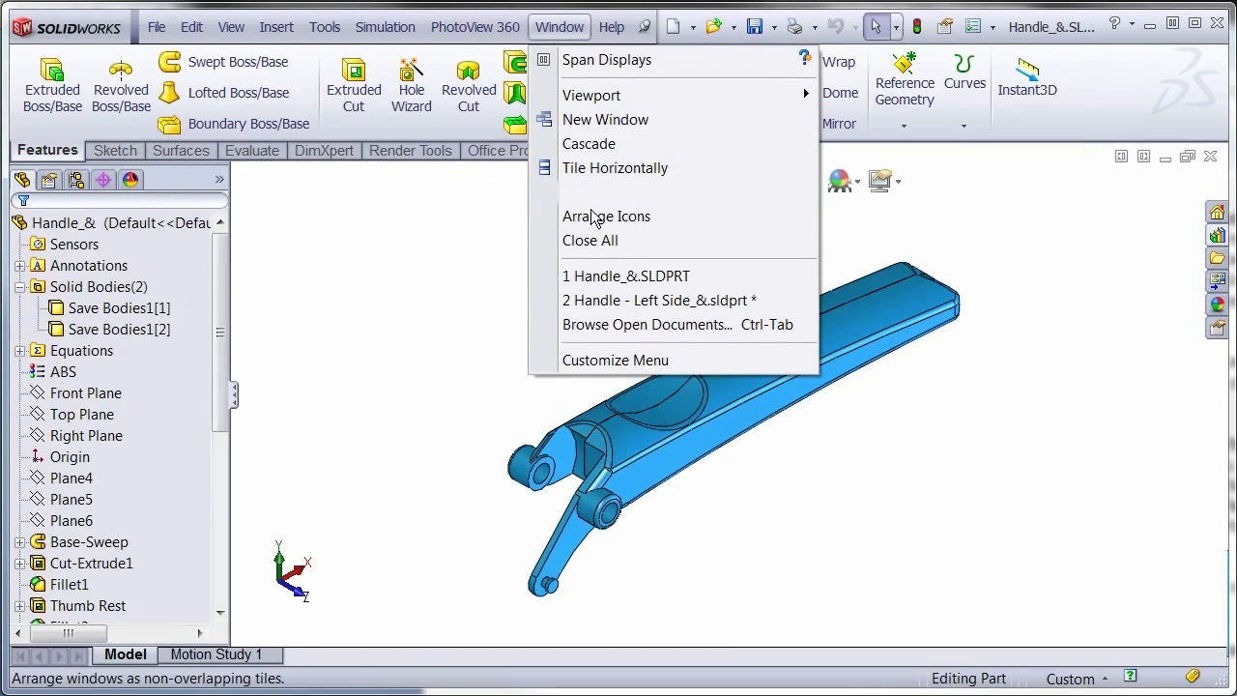
pyautogui.click(659, 301)
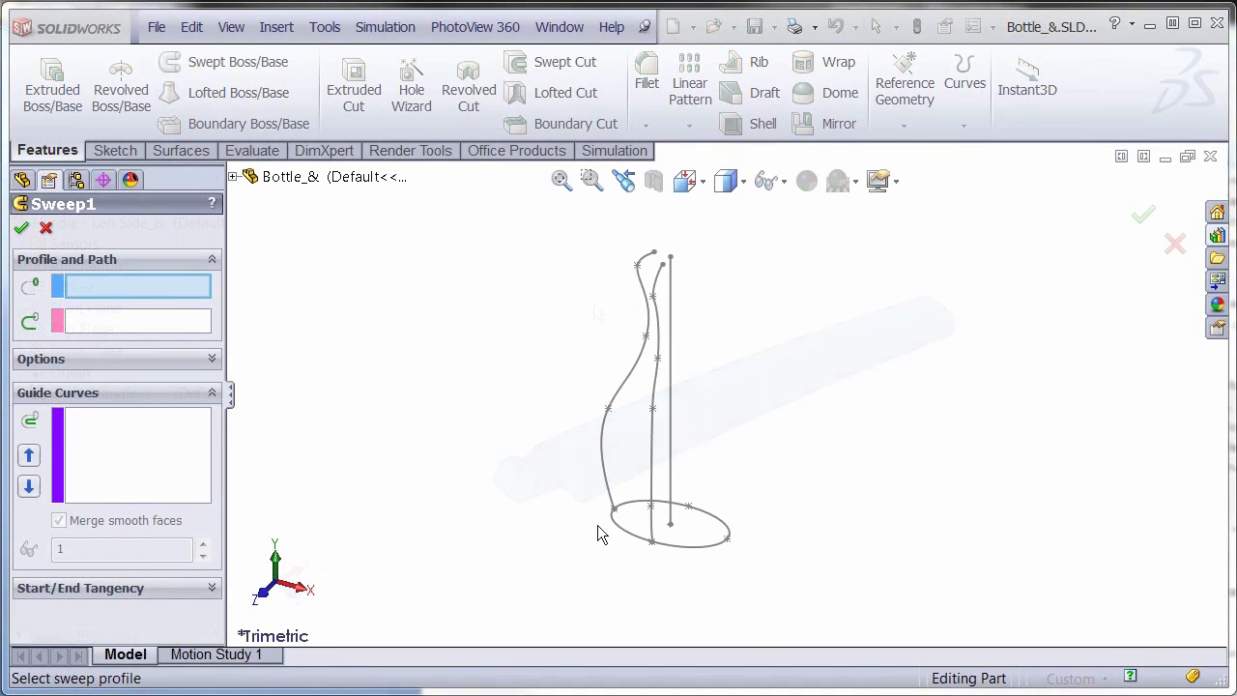
# Choose the oval base sketch as the sweep profile
pyautogui.click(667, 527)
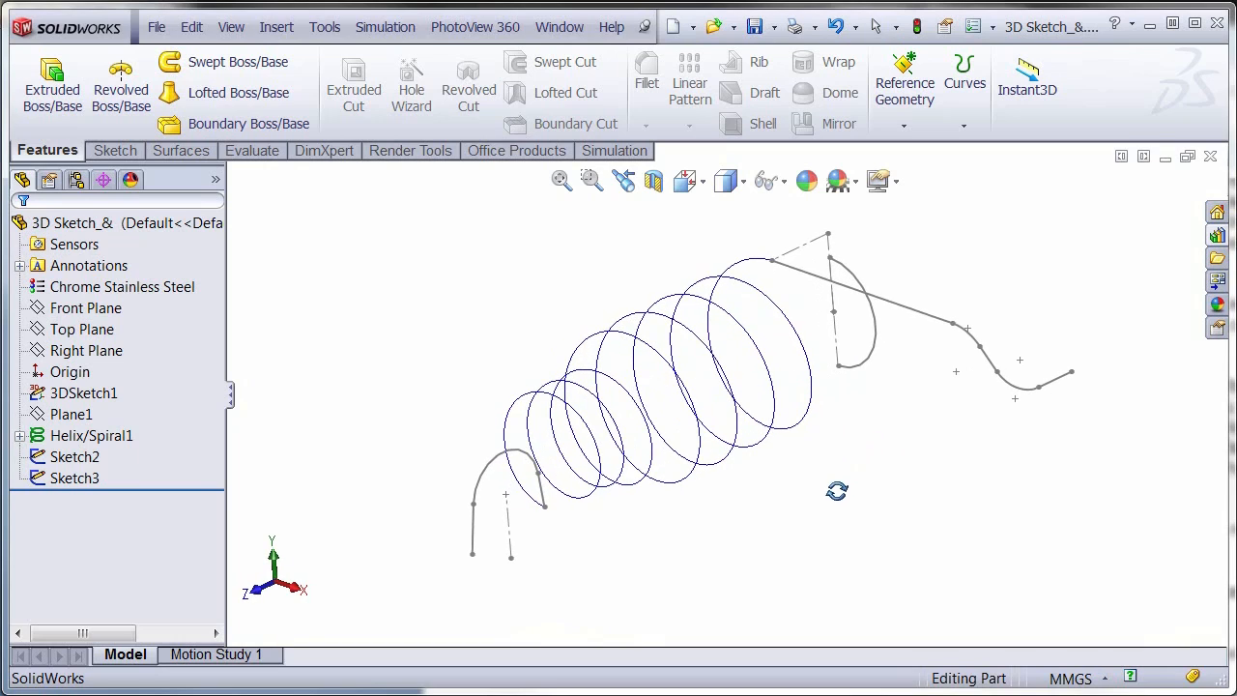
# Start the Project Curve command from the Curves flyout
pyautogui.click(964, 82)
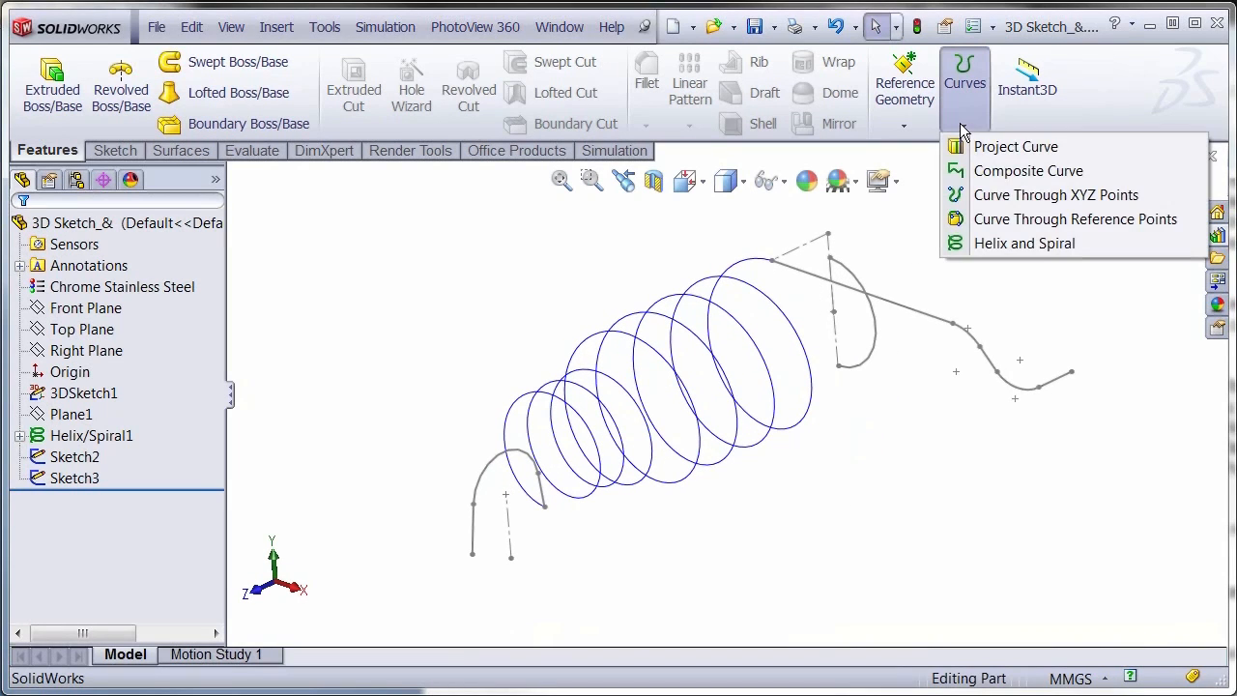
pyautogui.click(1014, 146)
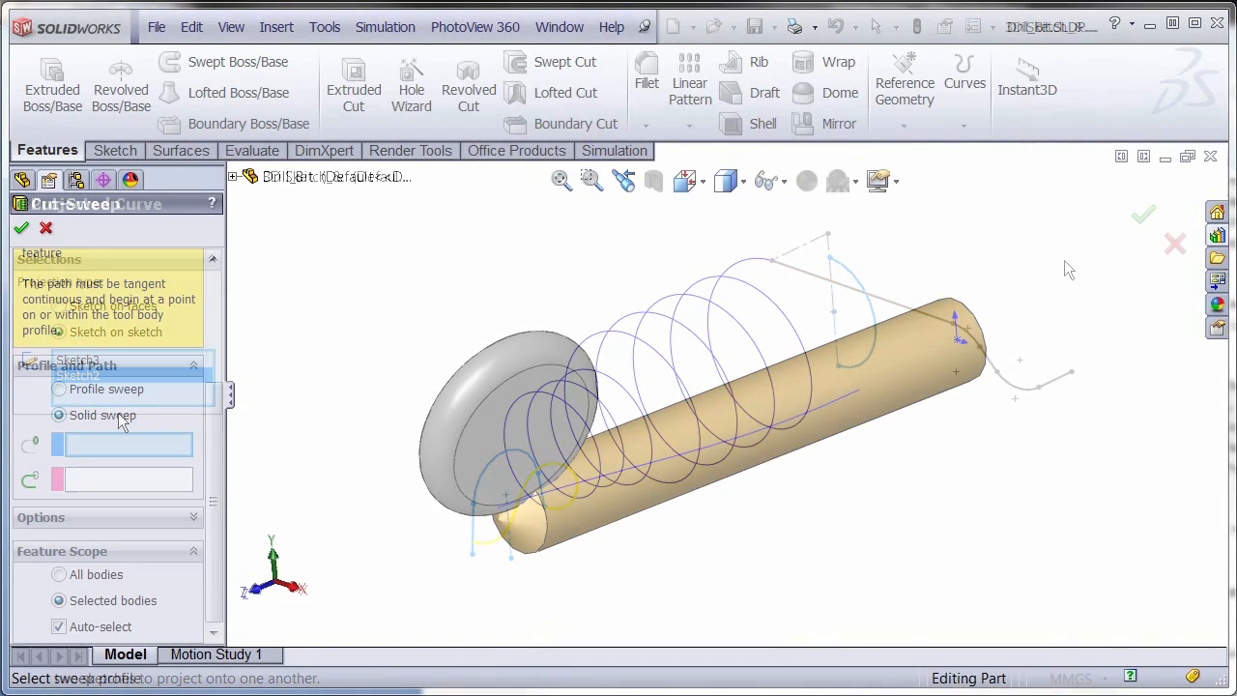
# Set the cut-sweep to Solid sweep and preview the helical groove
pyautogui.click(454, 405)
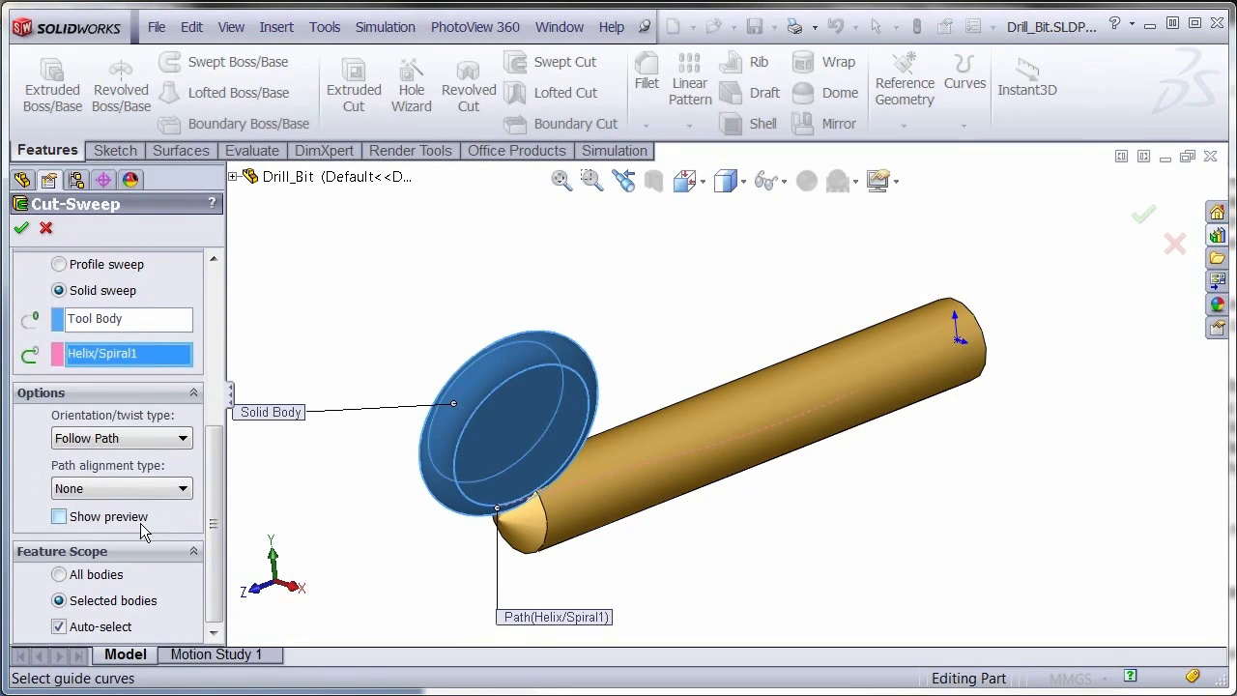
pyautogui.click(58, 516)
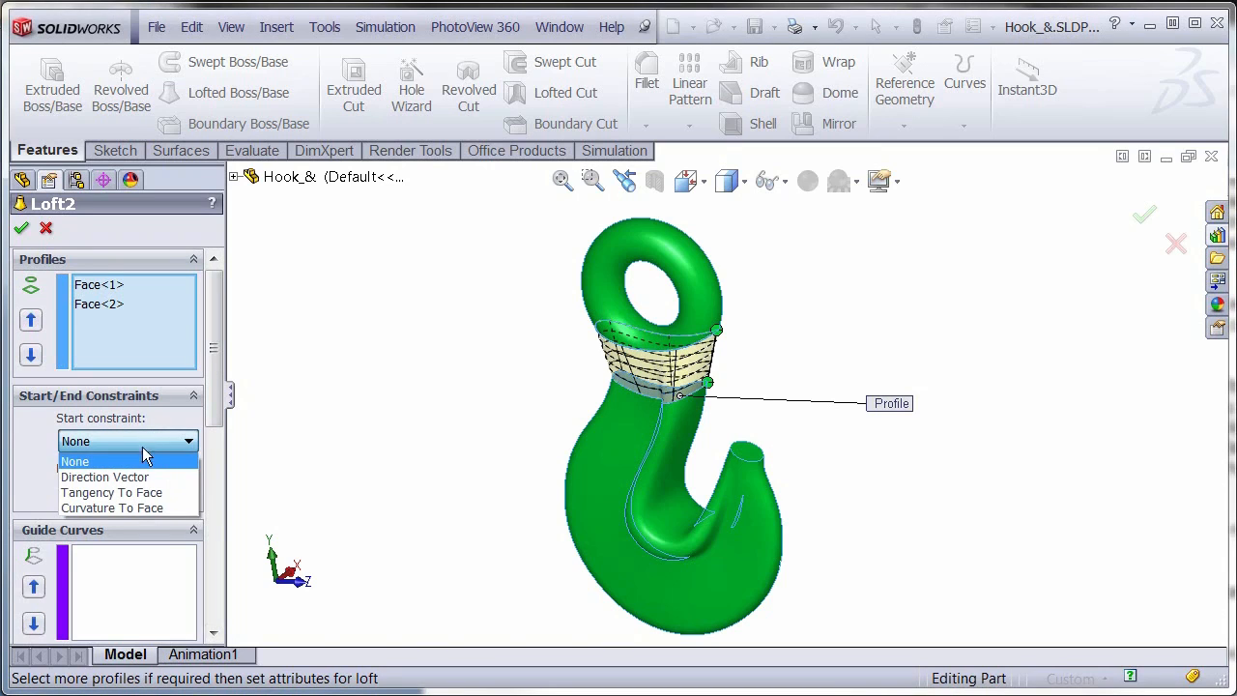
# Set Loft2's start and end constraints to Tangency To Face and confirm
pyautogui.click(111, 492)
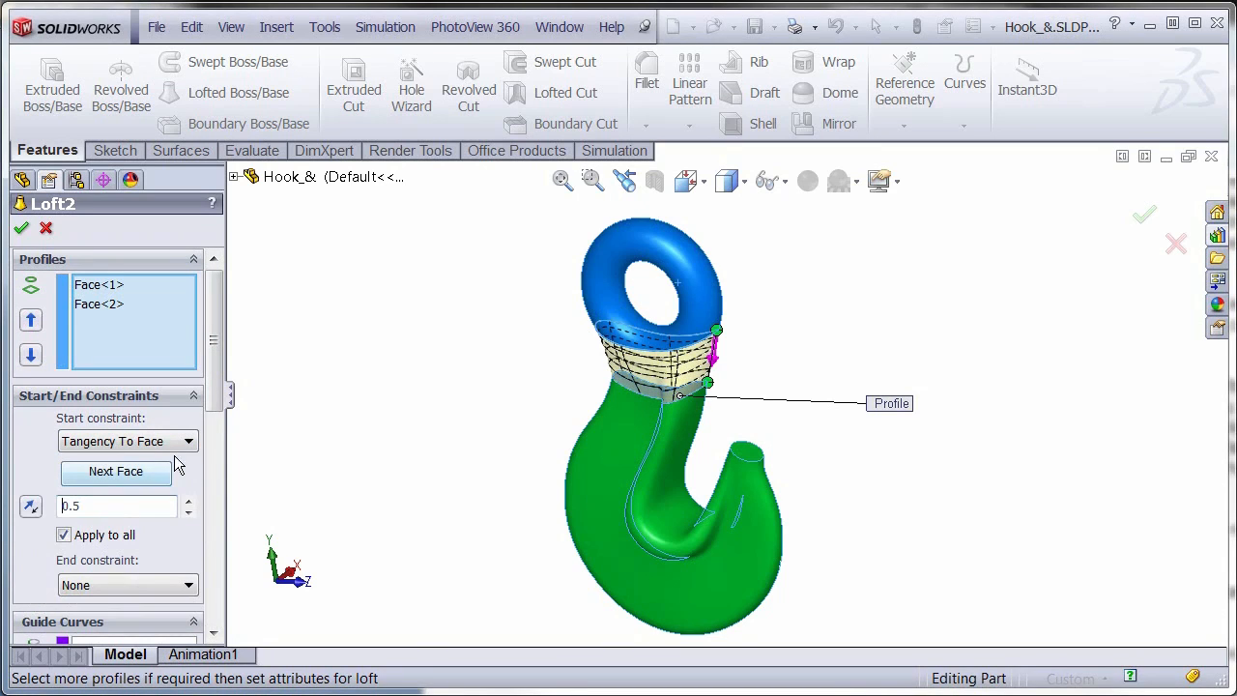
pyautogui.scroll(-3)
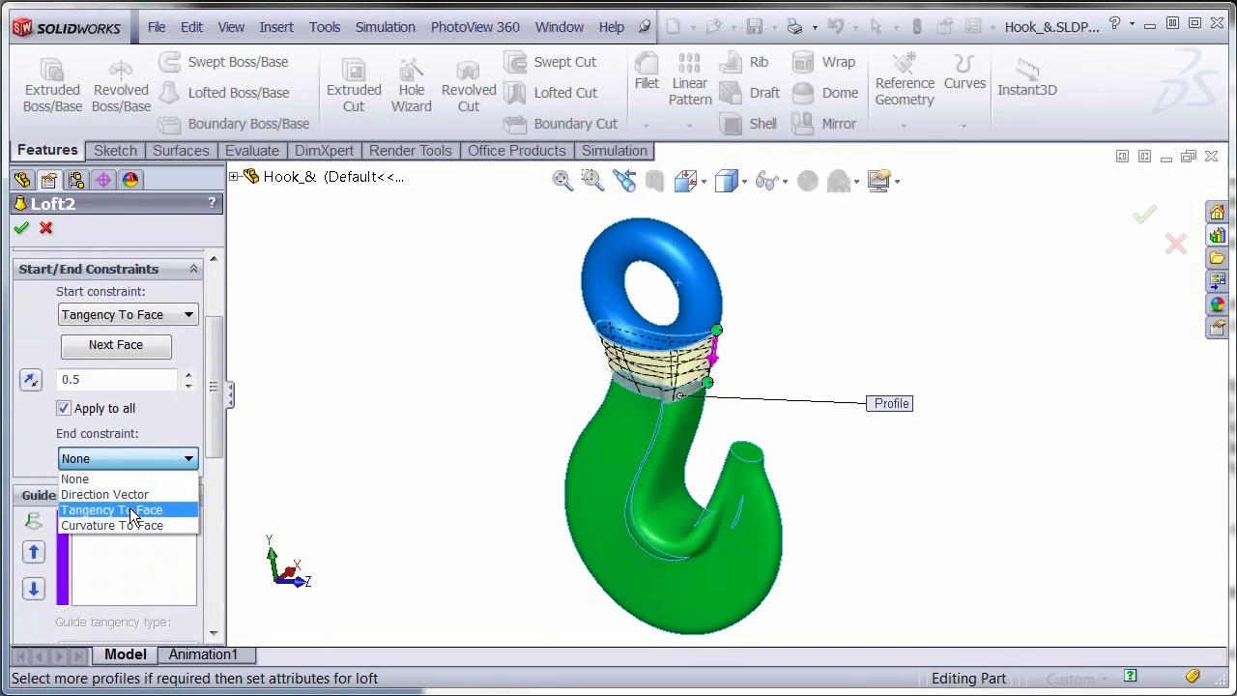
pyautogui.click(110, 509)
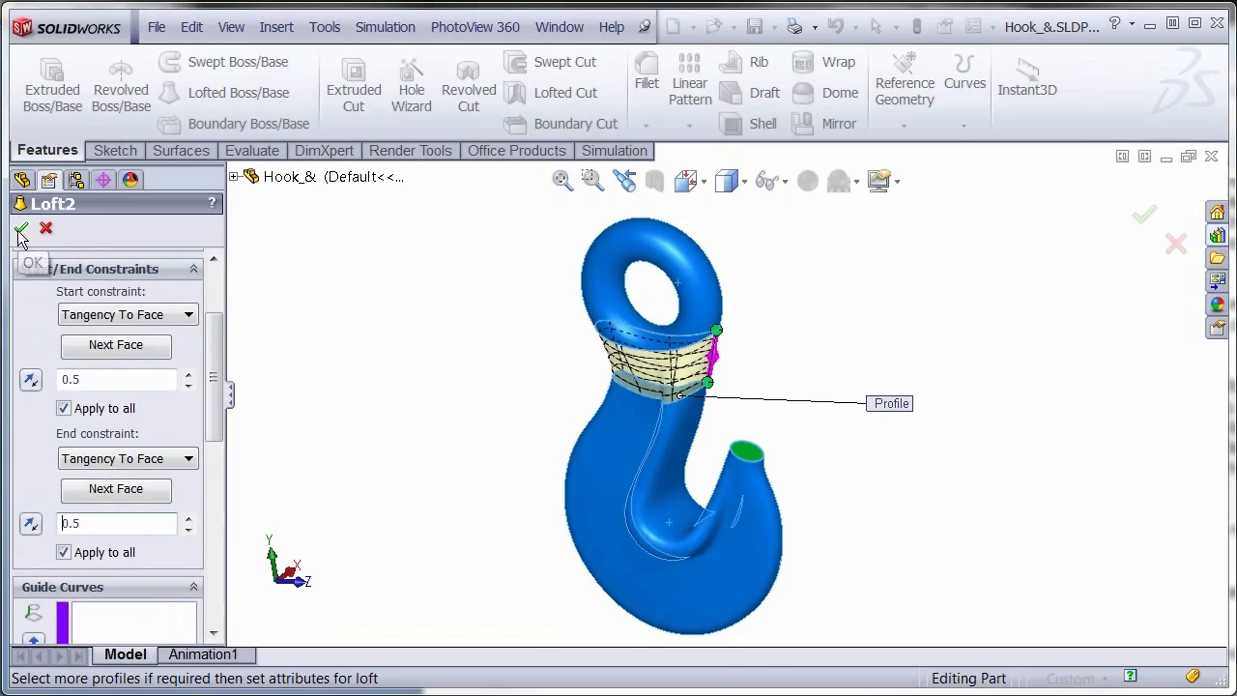
pyautogui.click(20, 229)
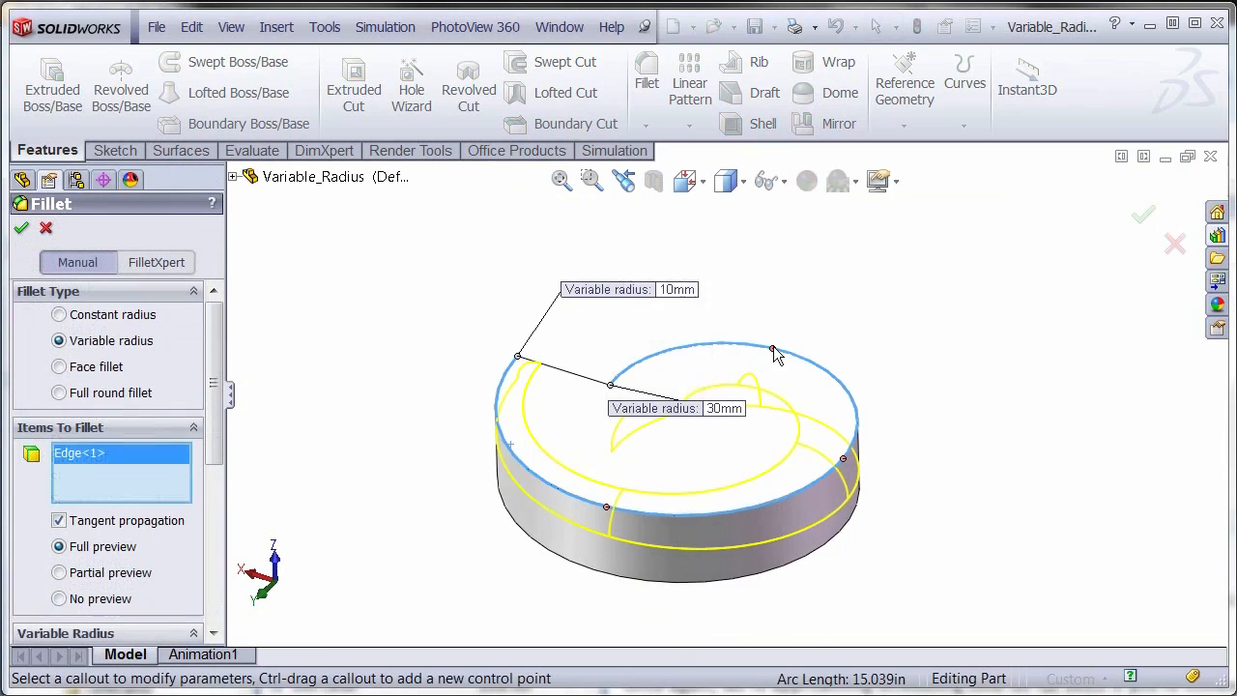
# Add a radius control point on the edge and apply the variable fillet
pyautogui.click(772, 348)
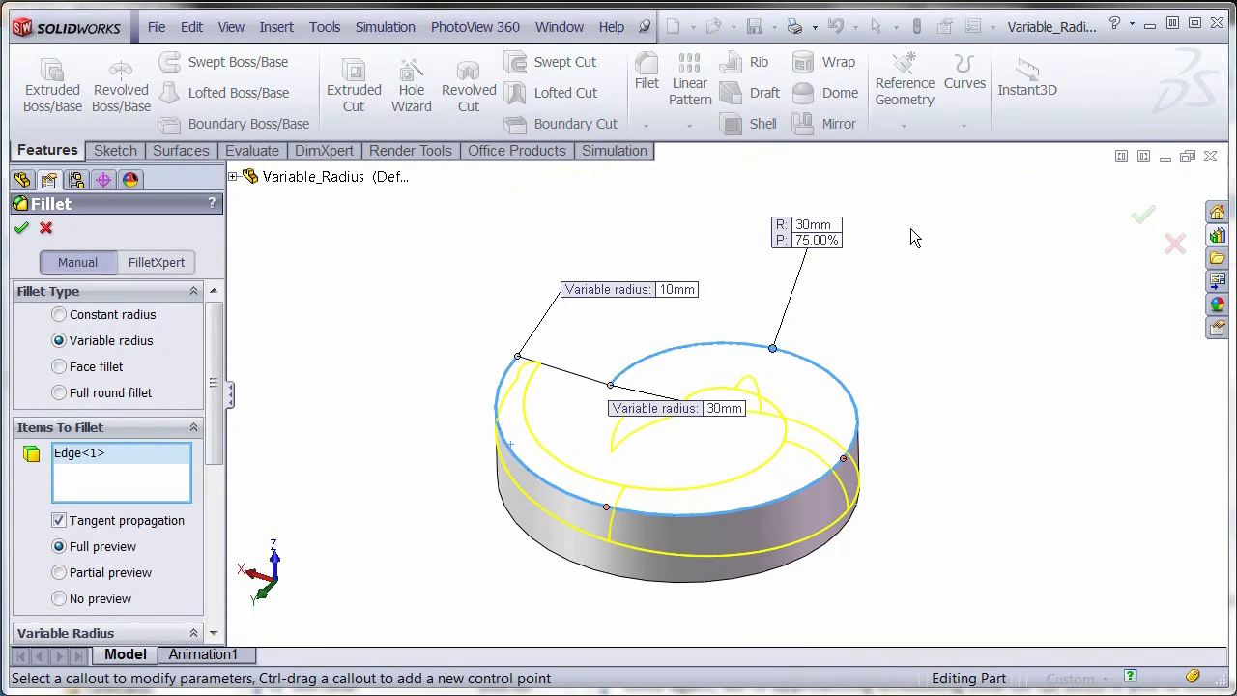
pyautogui.click(21, 228)
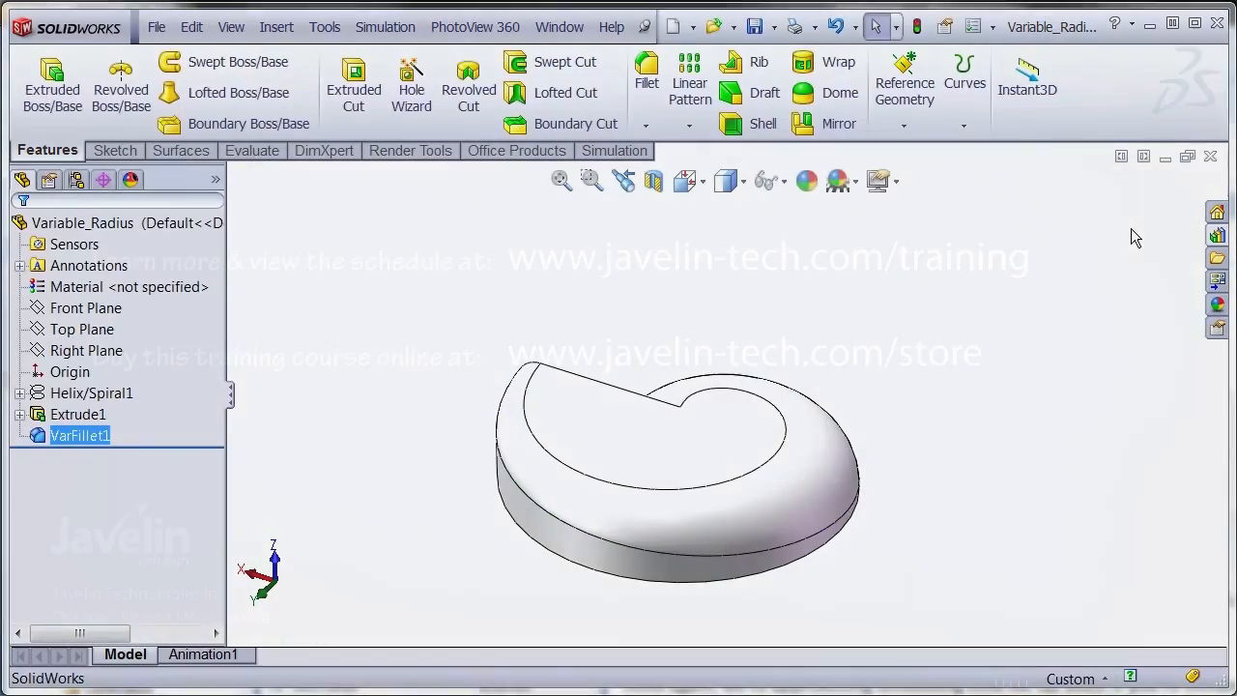